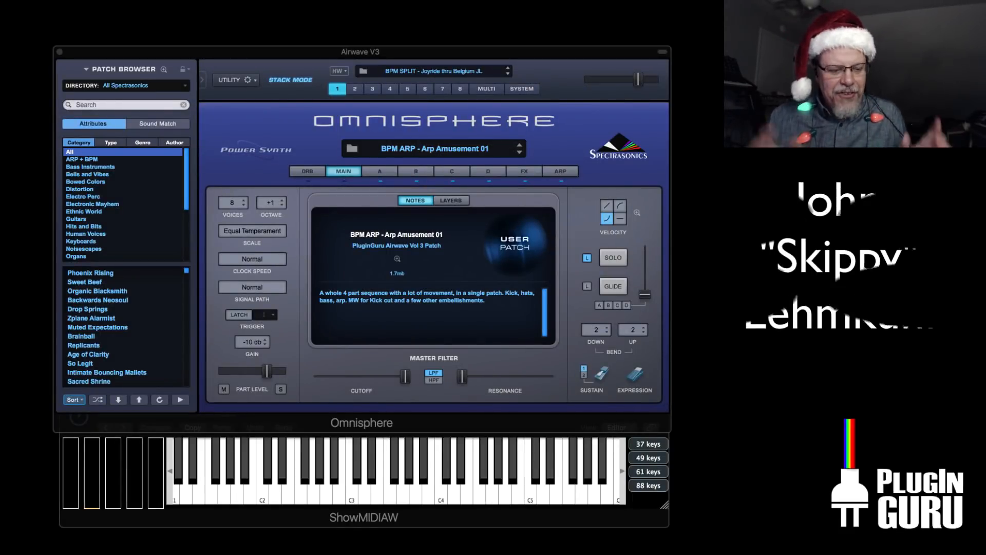
Step: Check the touch strip's message type choices twice, leaving them unchanged on CC 1
left_click(237, 479)
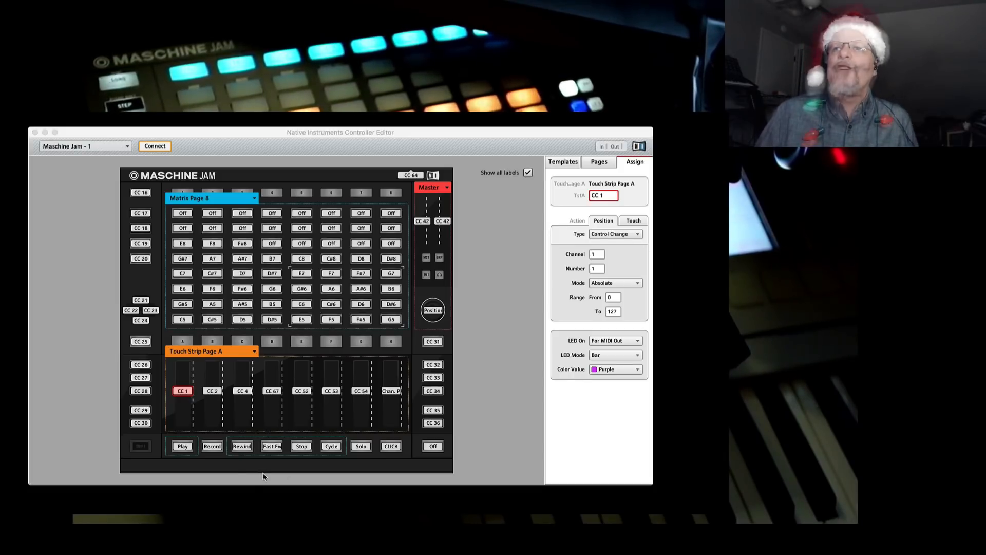
left_click(183, 391)
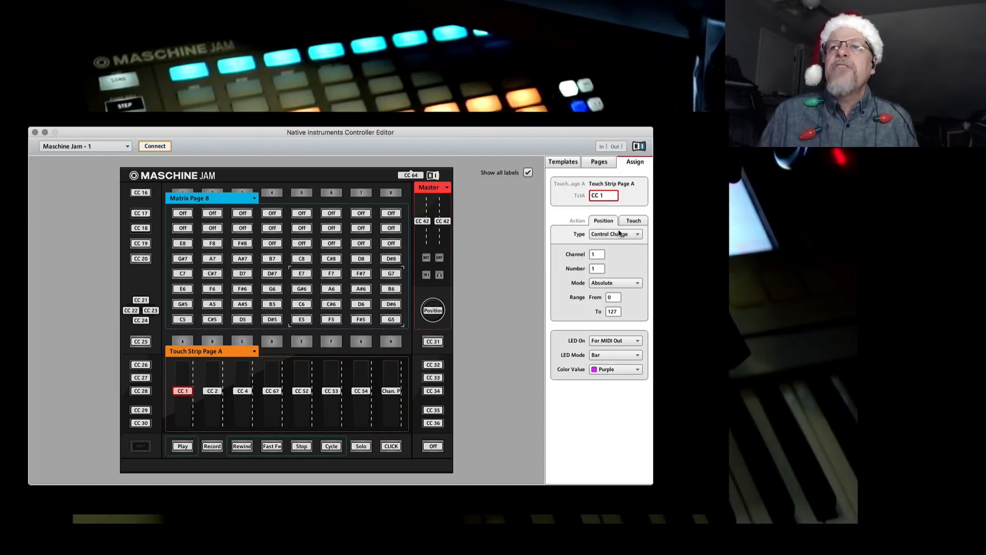
left_click(636, 233)
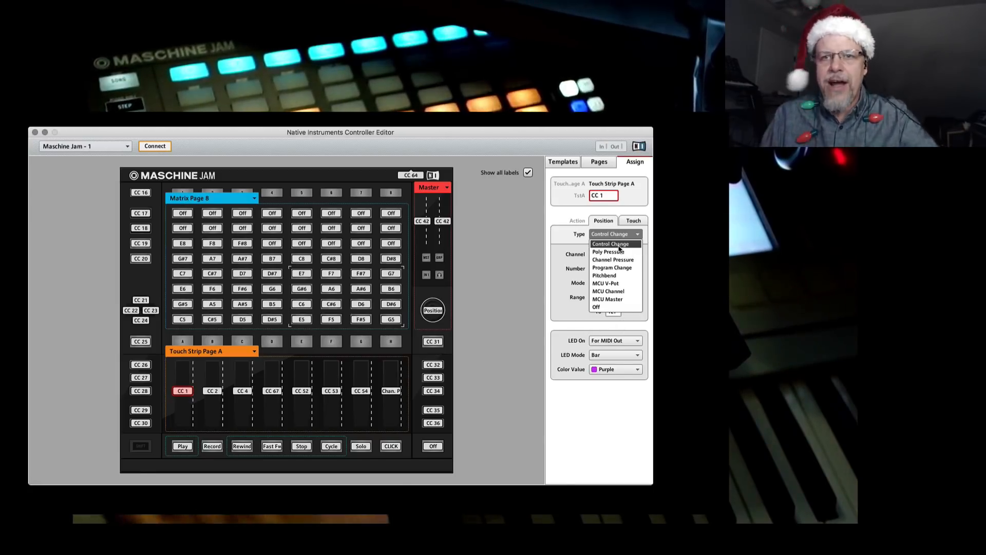
left_click(609, 244)
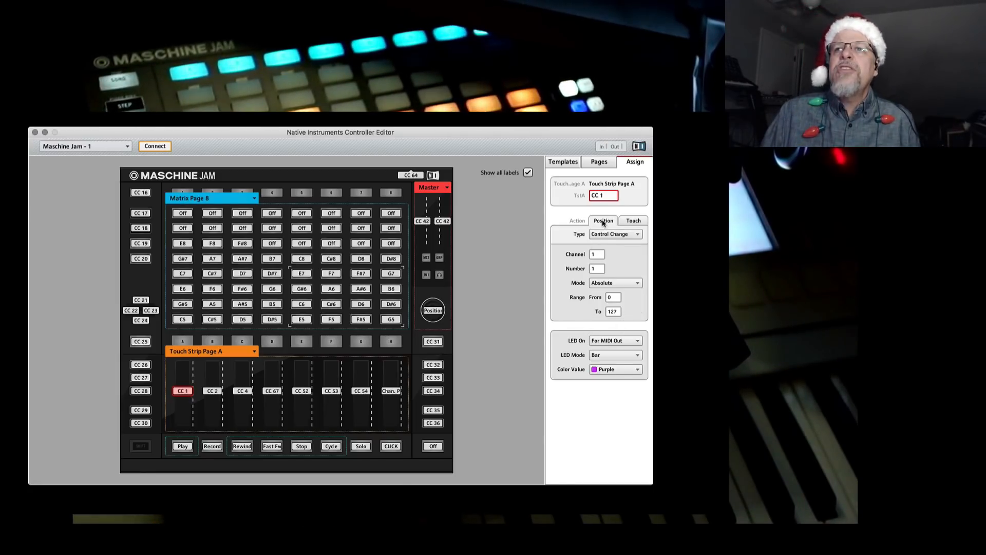
left_click(636, 233)
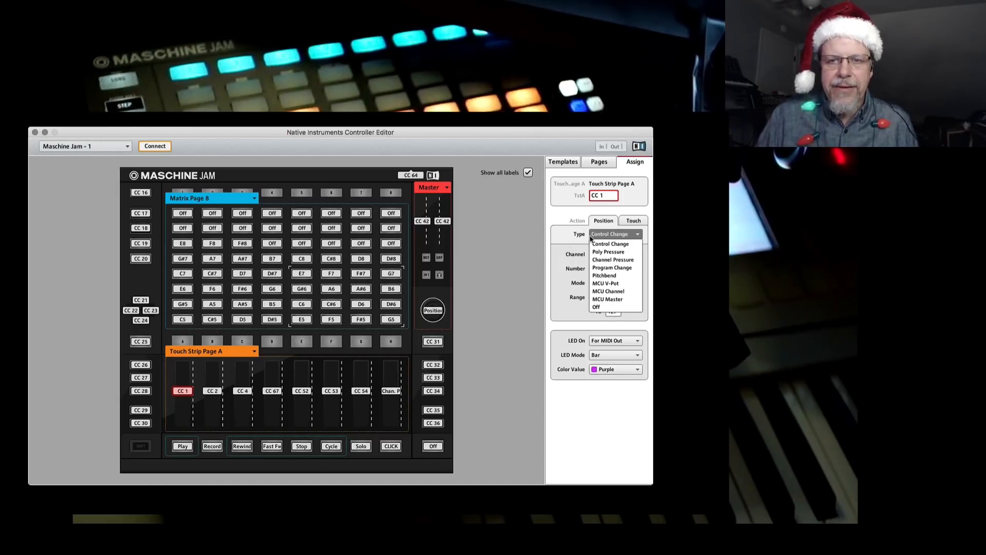
left_click(609, 243)
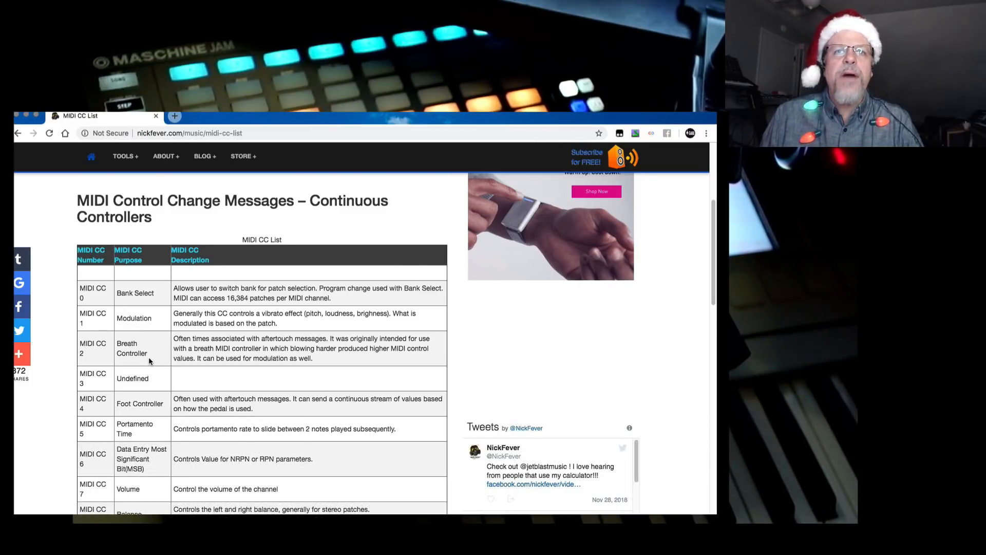
Step: Scroll Chrome's MIDI CC table to 'Foot Controller' in the CC 4 row and onward to Expression
scroll("down", 3)
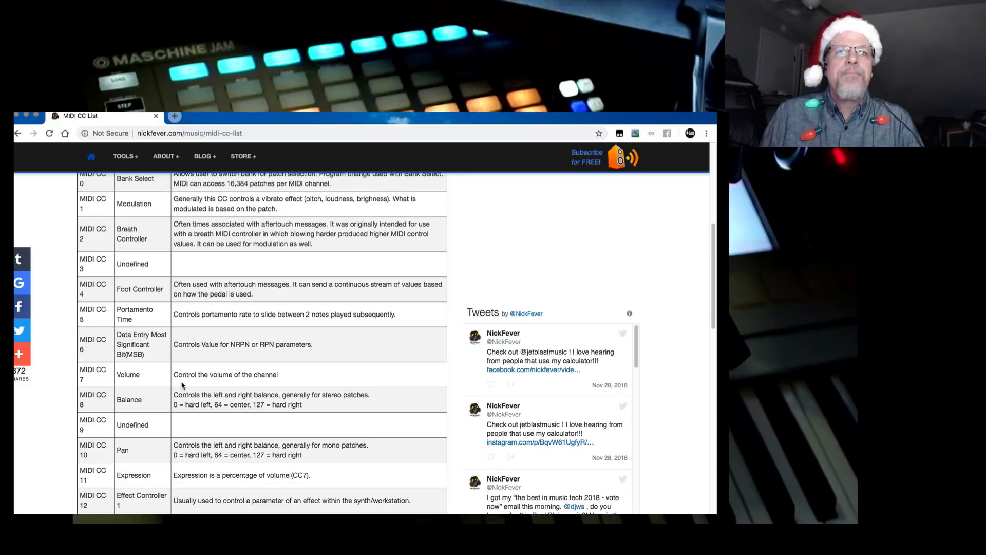
mouse_move(143, 286)
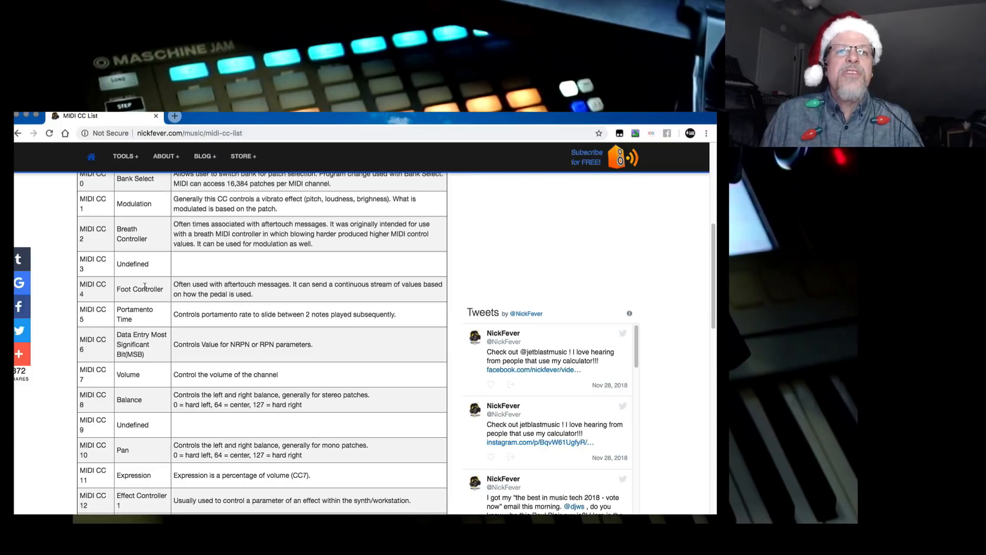
double_click(139, 288)
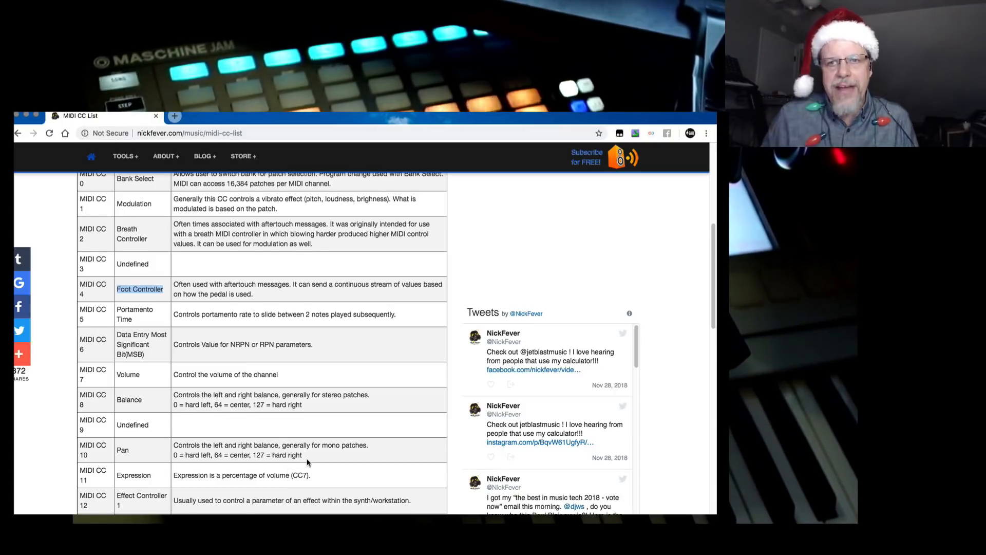
scroll("down", 3)
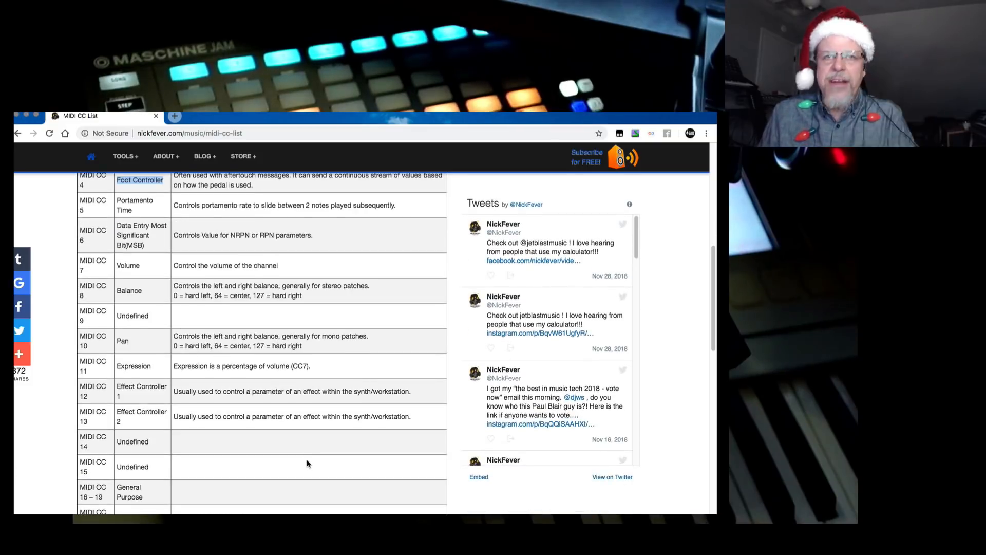
scroll("down", 3)
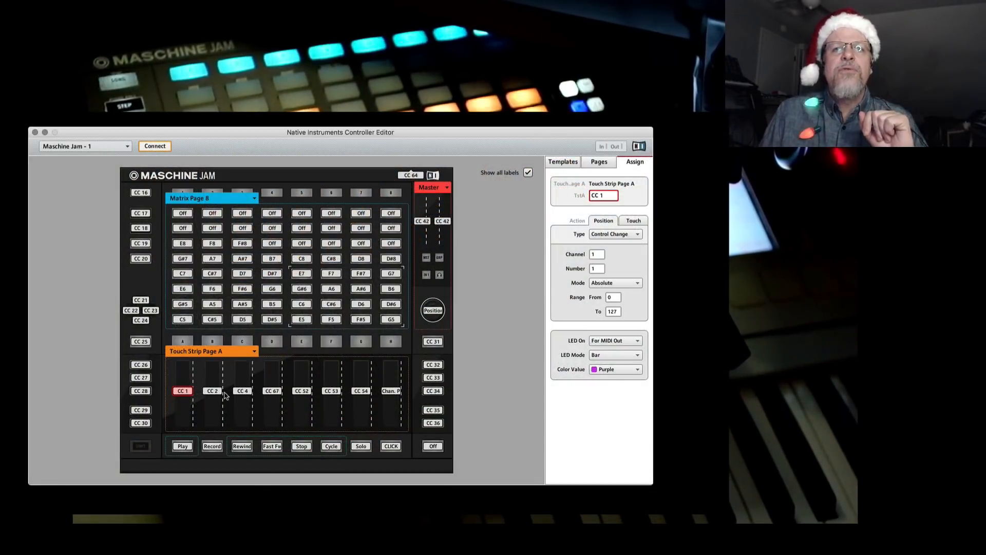
Step: Return to the Controller Editor's touch strip assignments row, still showing CC 1
left_click(272, 391)
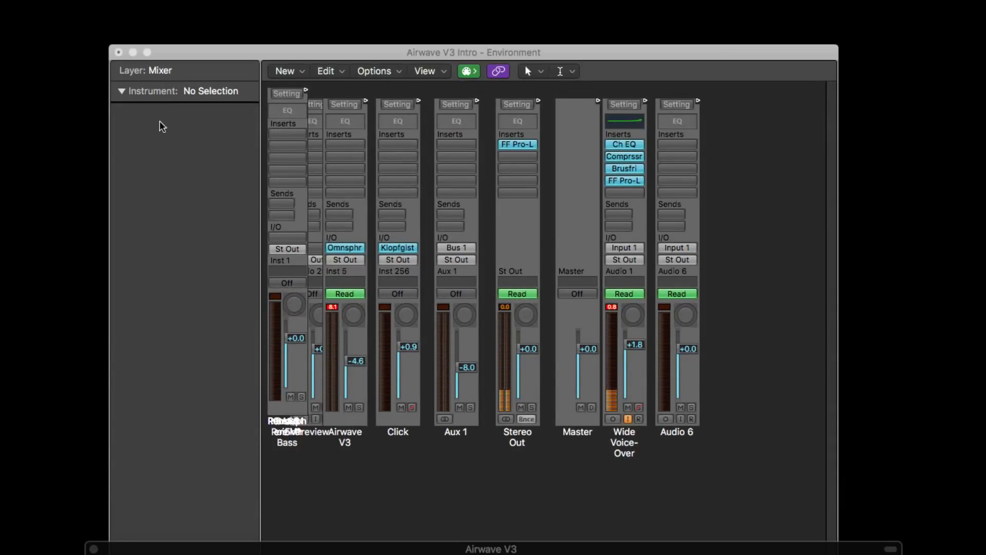
Step: Switch the Environment to the Click & Ports layer and clear the object selection
left_click(160, 70)
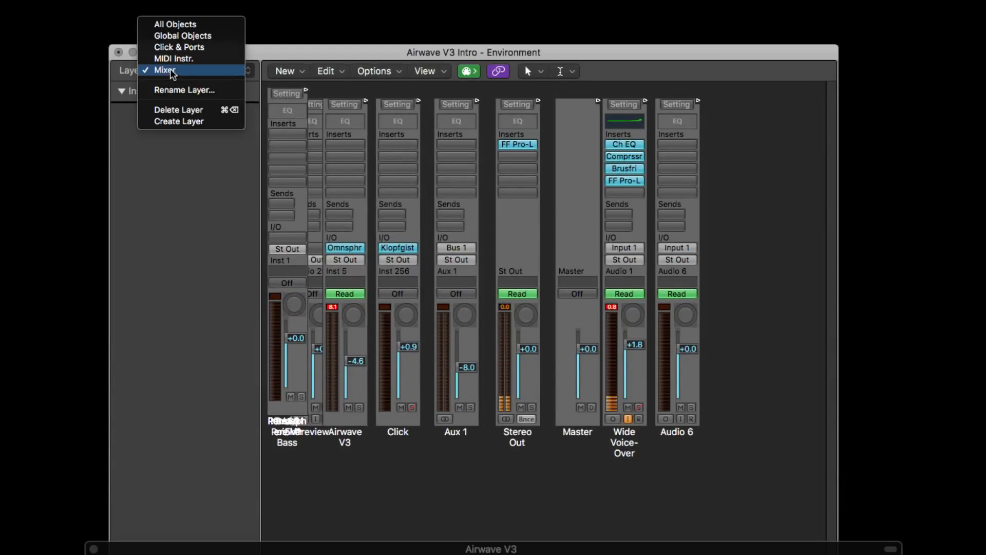
left_click(179, 46)
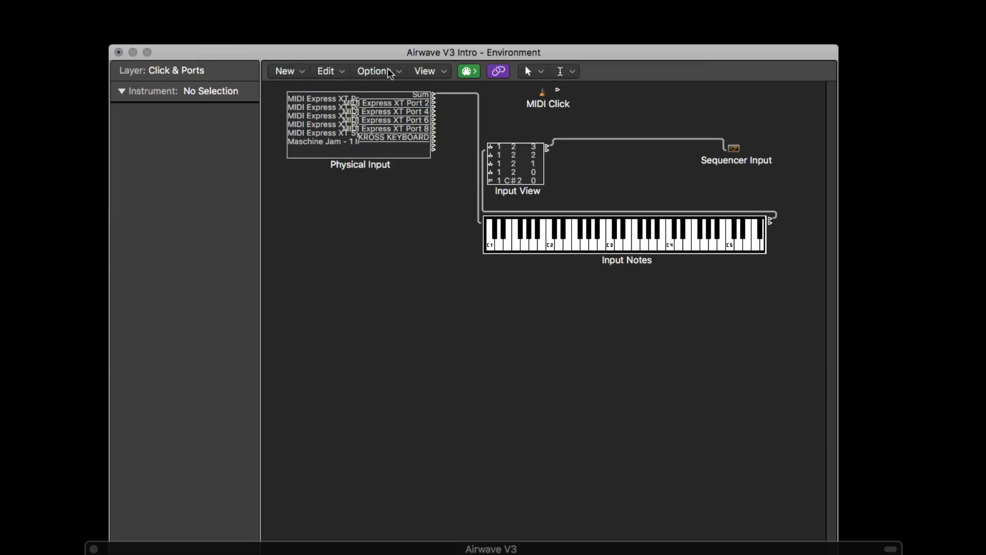
mouse_move(807, 551)
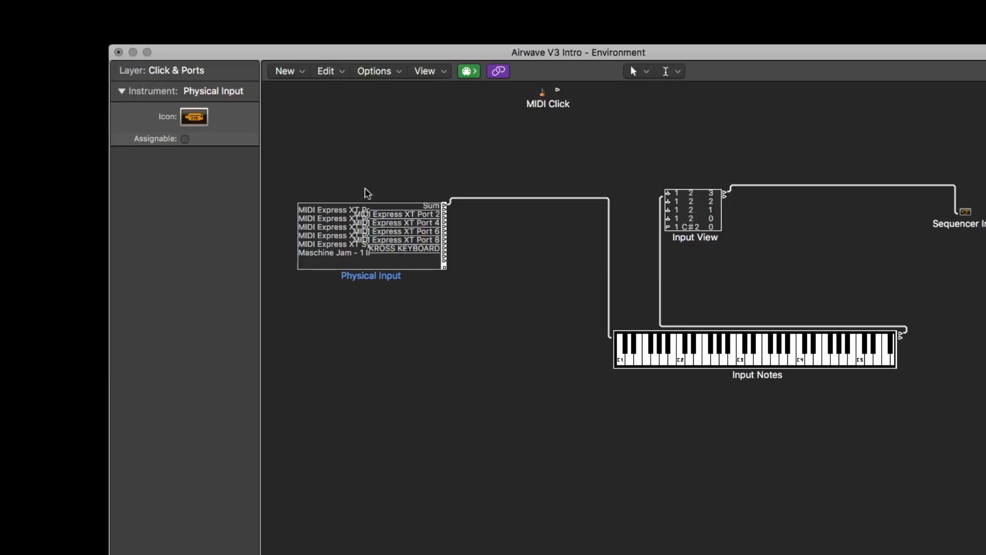
mouse_move(358, 233)
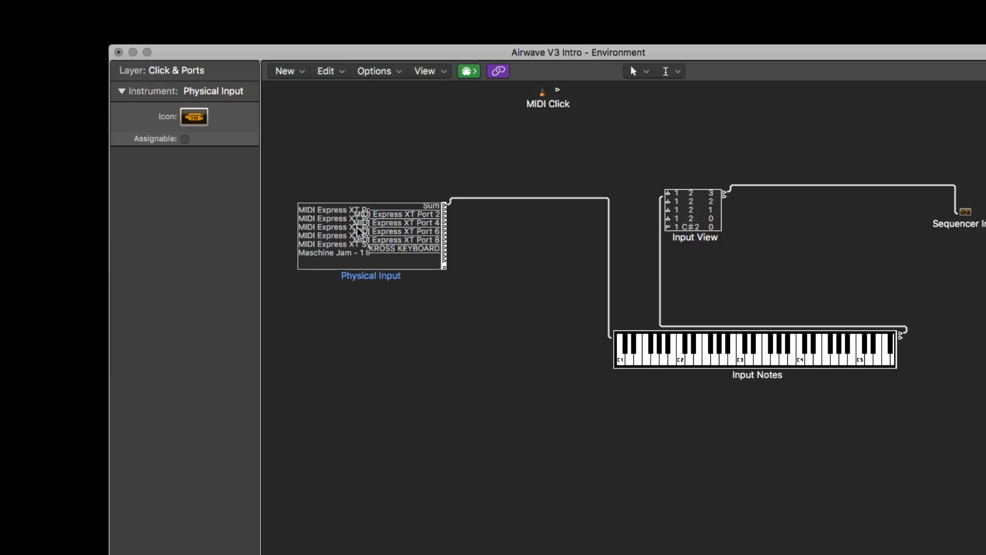
mouse_move(453, 207)
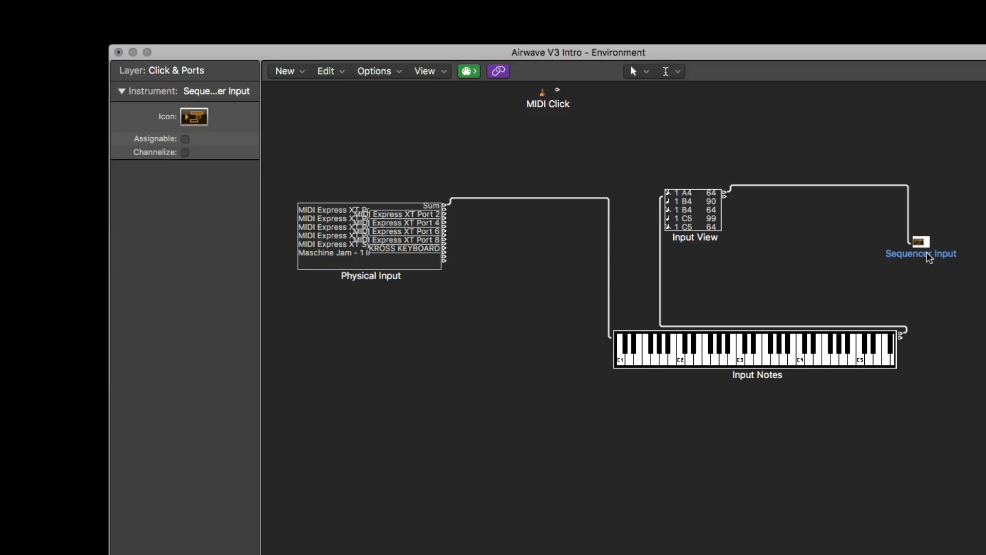
left_click(366, 281)
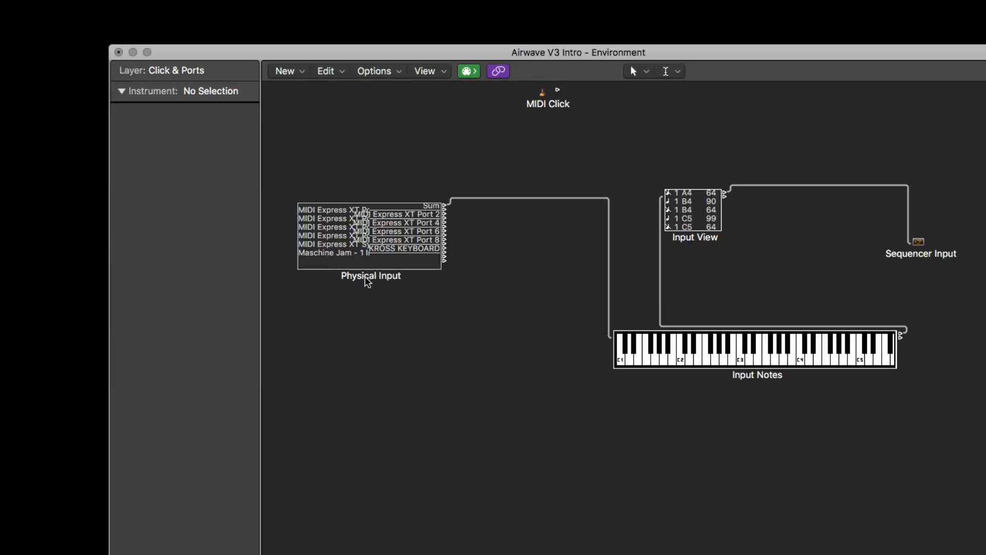
Step: Create a Vertical 4 fader wired from Physical Input into Input Notes
left_click(285, 70)
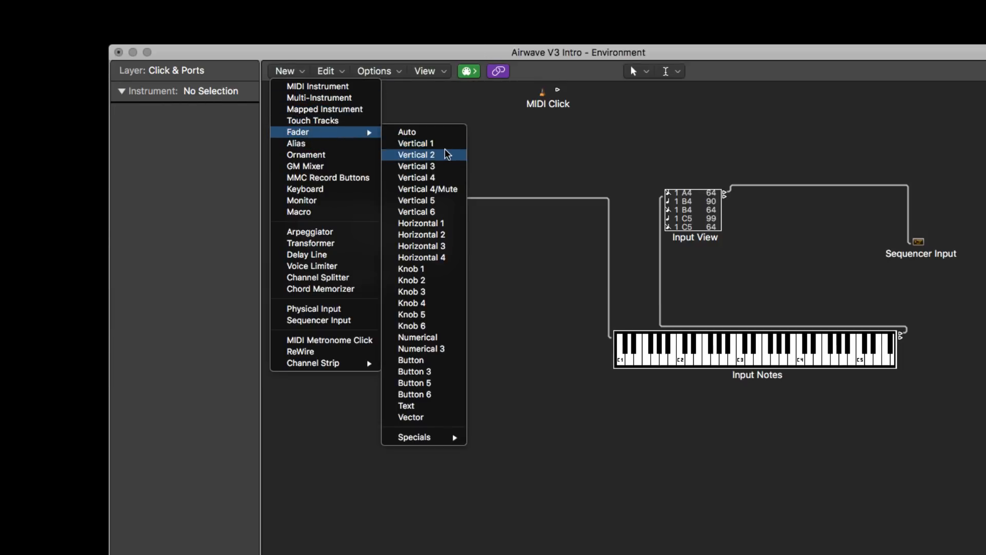
mouse_move(440, 177)
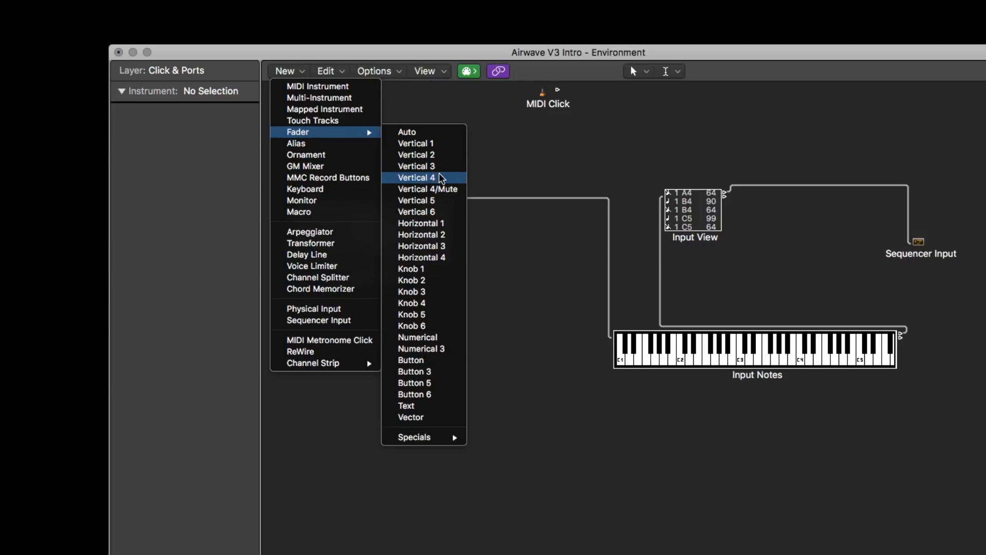
left_click(417, 178)
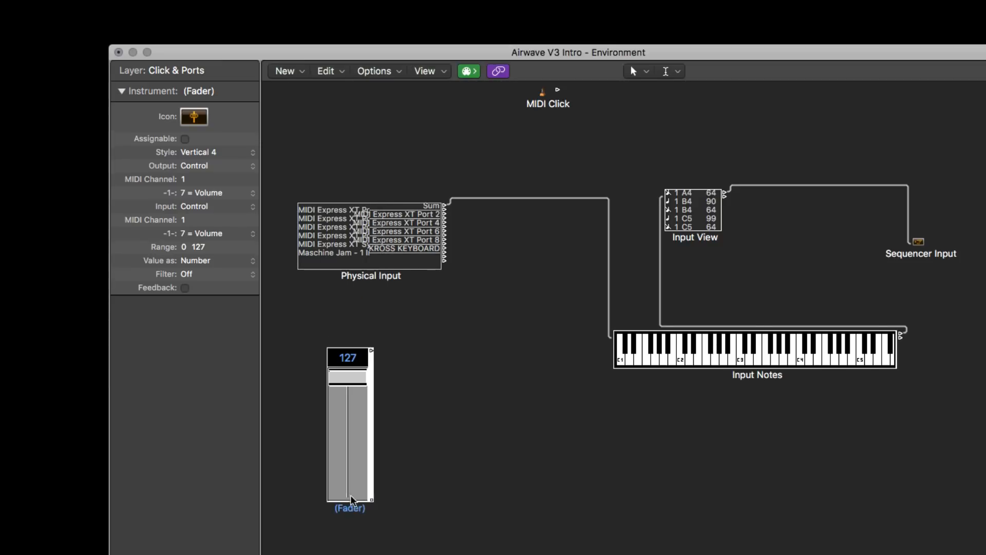
mouse_move(450, 210)
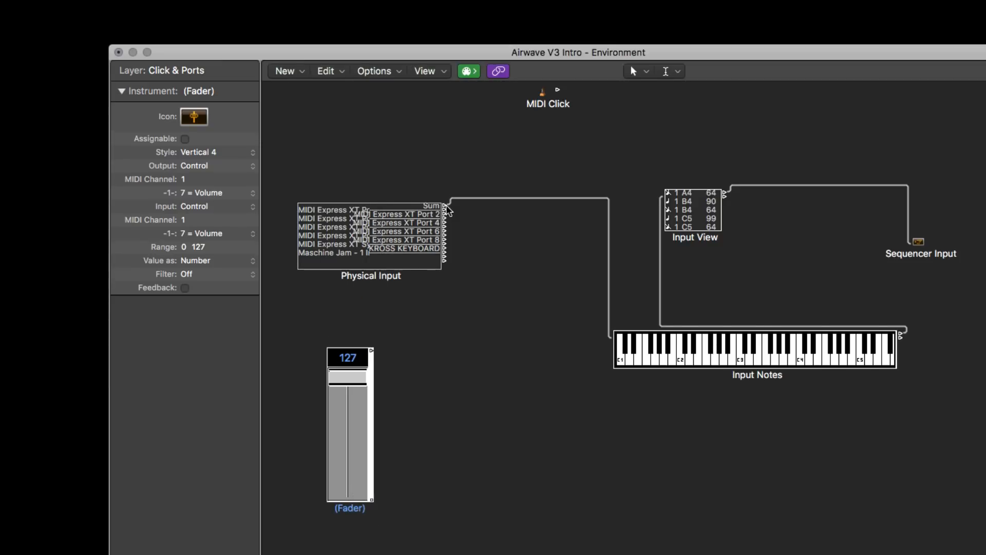
left_click_drag(444, 208, 346, 375)
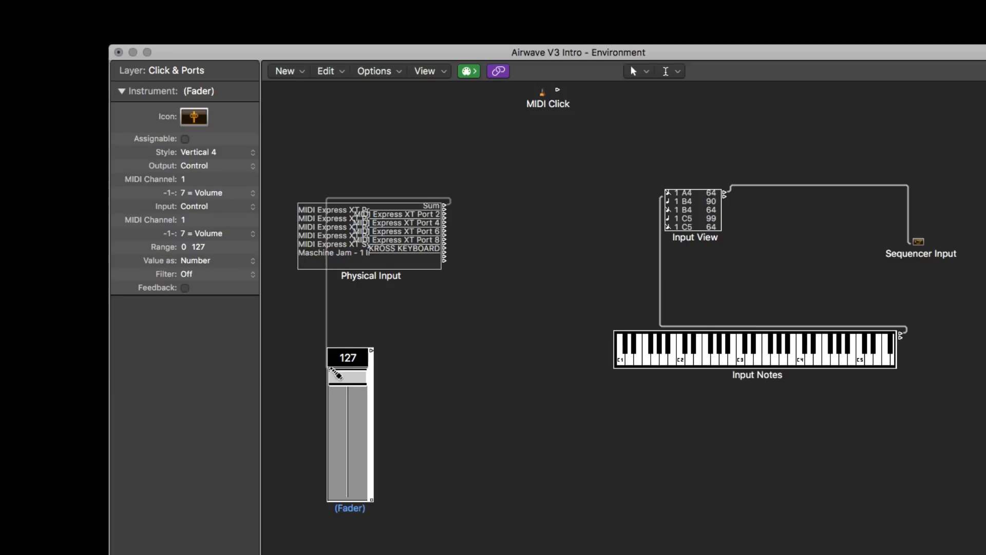
left_click_drag(371, 349, 629, 349)
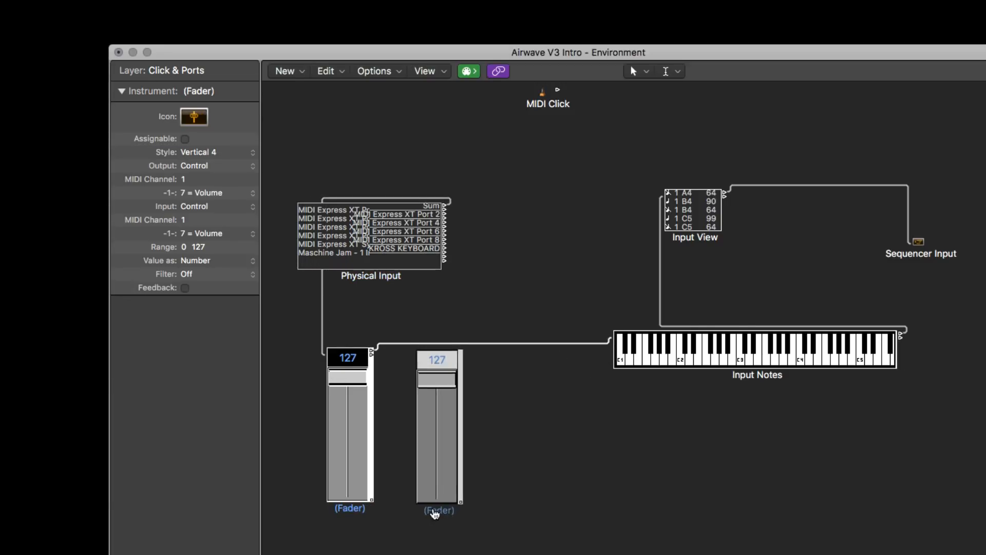
key("Delete")
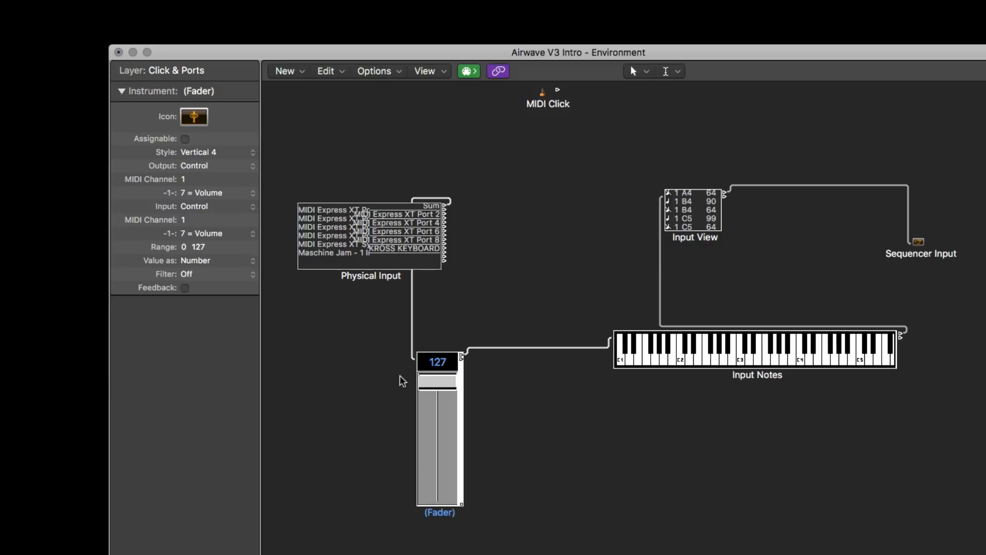
mouse_move(189, 197)
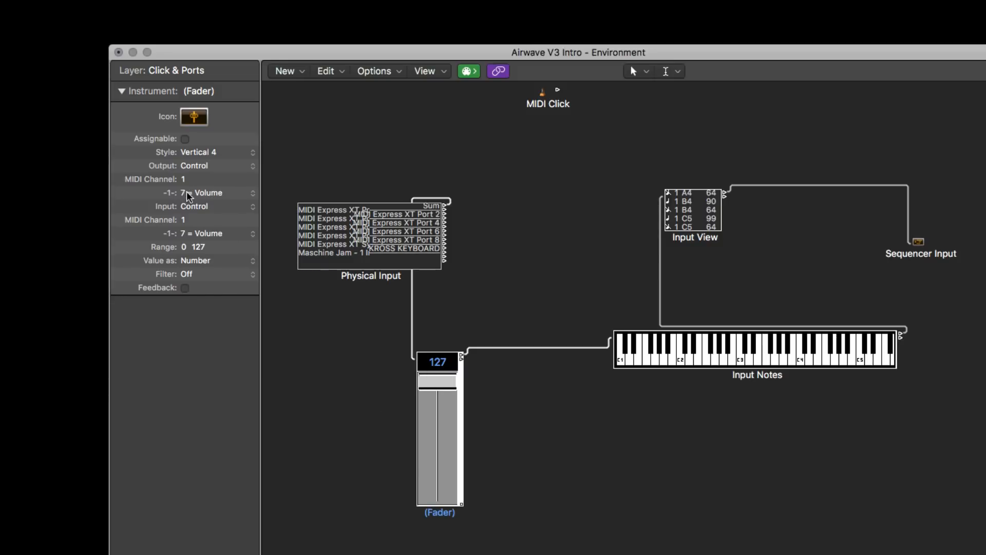
Step: Set the fader's controller to 1 Modulation and lower its value
left_click(202, 193)
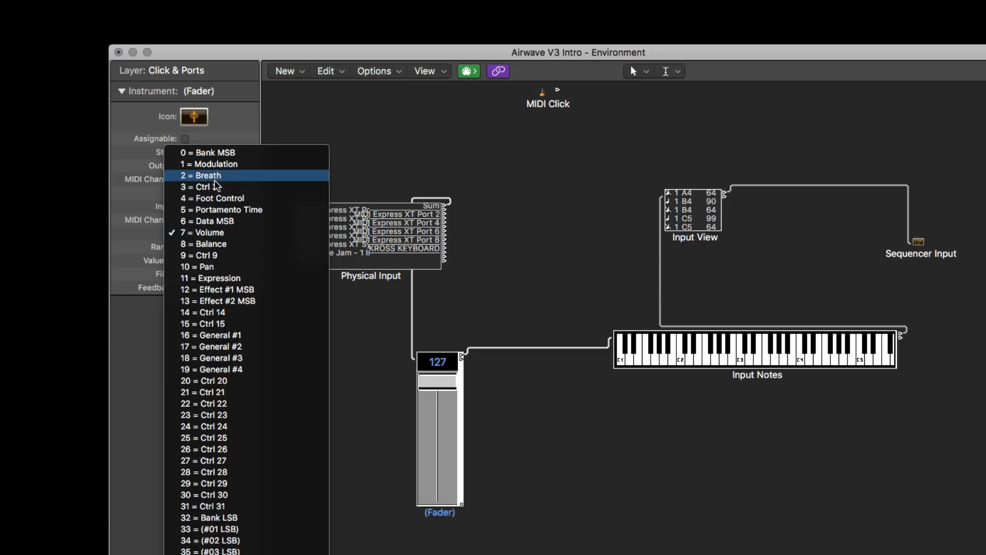
left_click(209, 163)
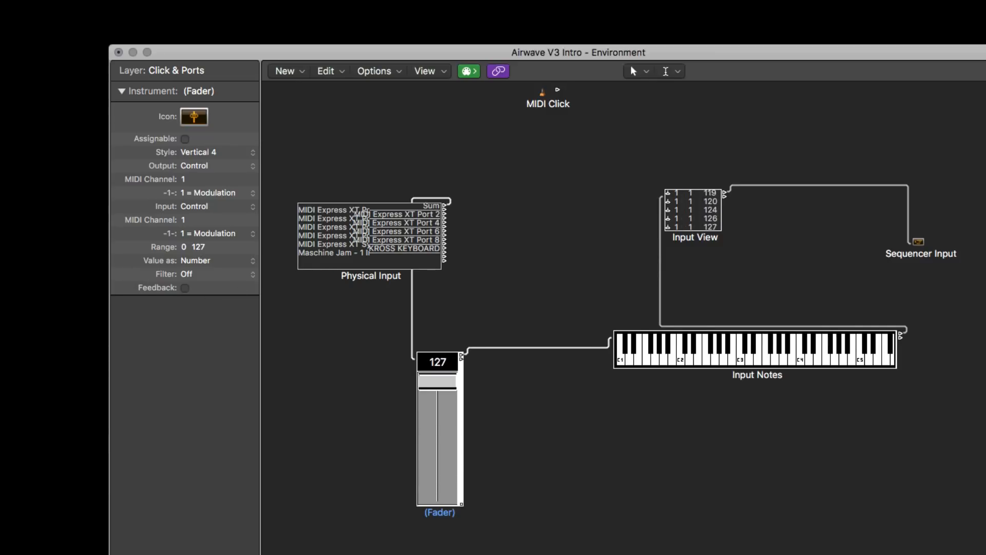
left_click_drag(438, 378, 437, 393)
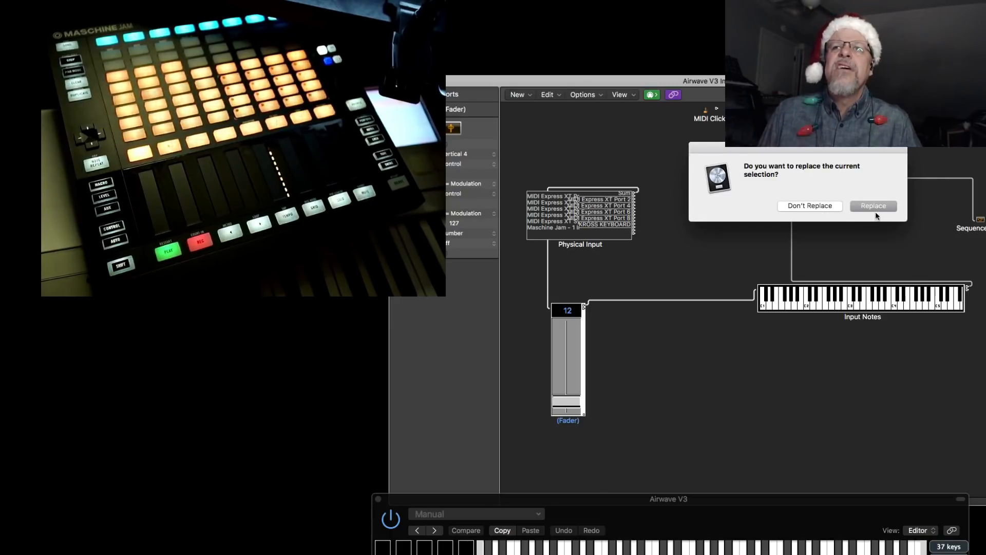
Step: Add three chained fader copies sending 2 Breath, 4 Foot Control and 67 Soft Pedal
left_click(873, 205)
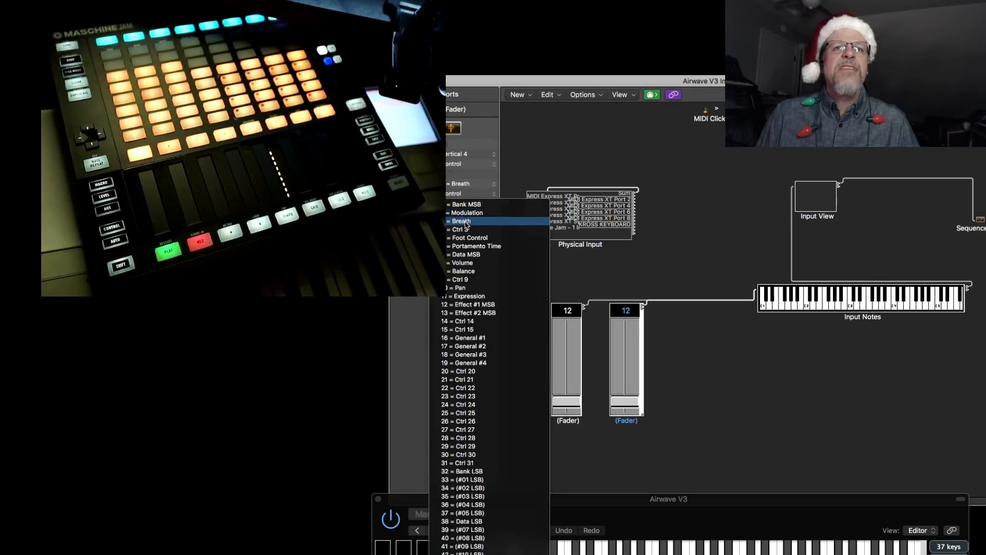
left_click(461, 221)
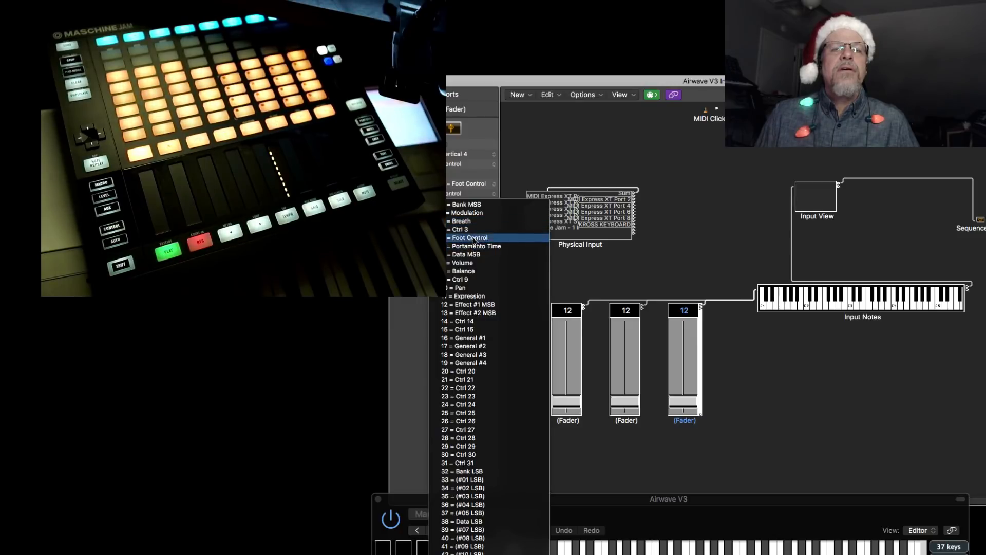
left_click(469, 237)
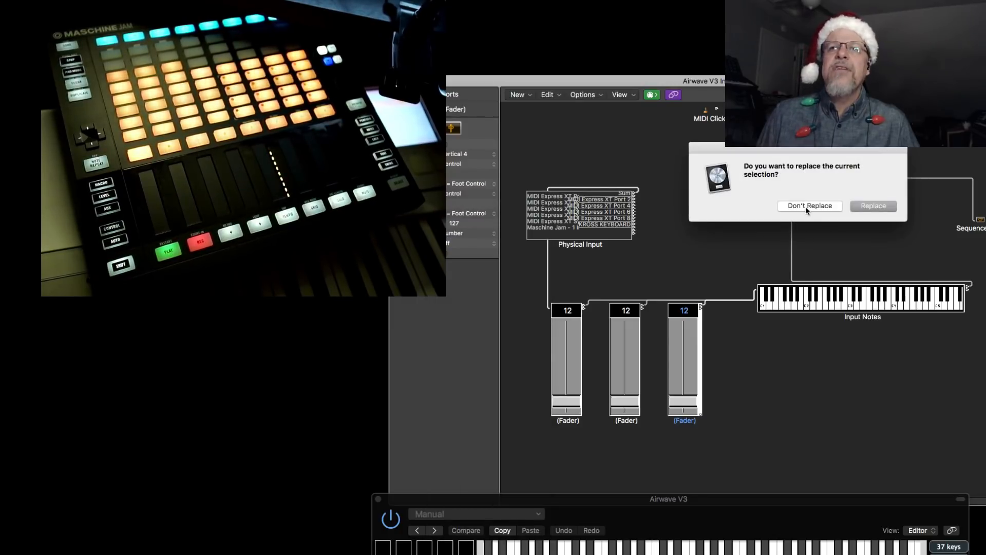
left_click(810, 206)
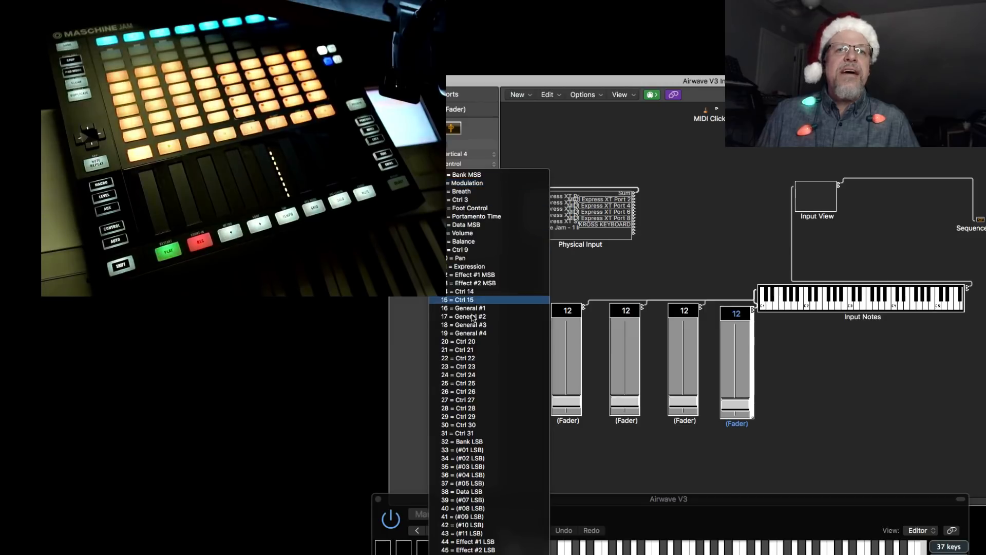
scroll("down", 3)
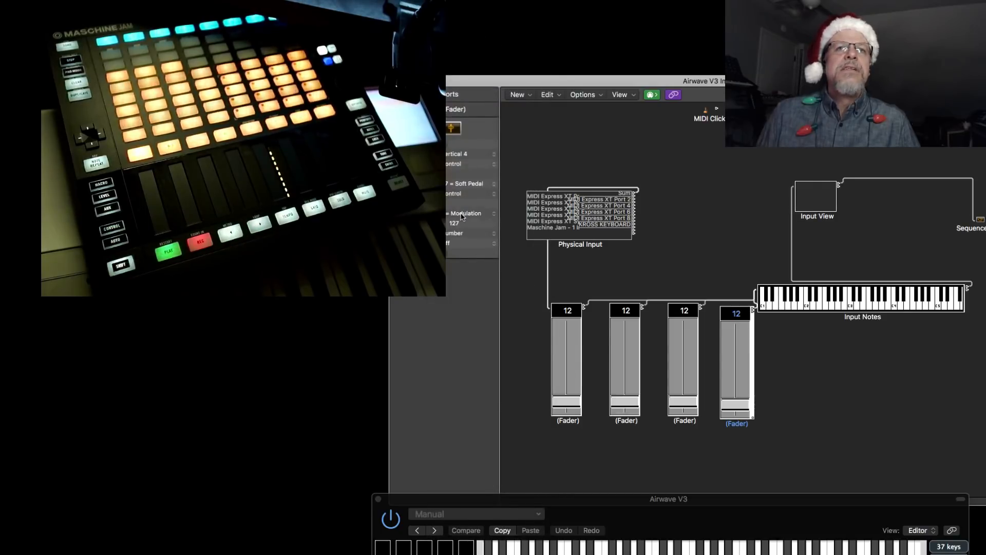
left_click(465, 212)
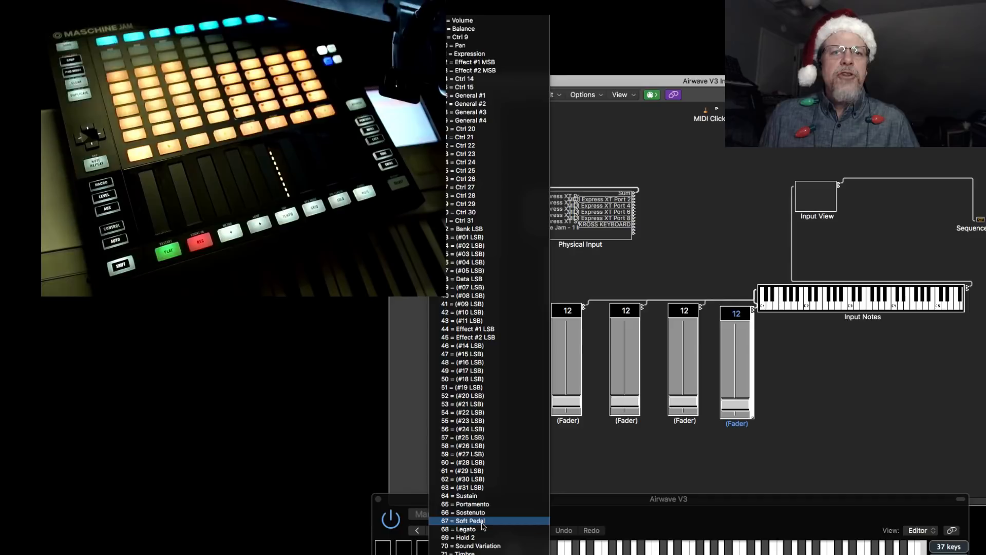
left_click(465, 521)
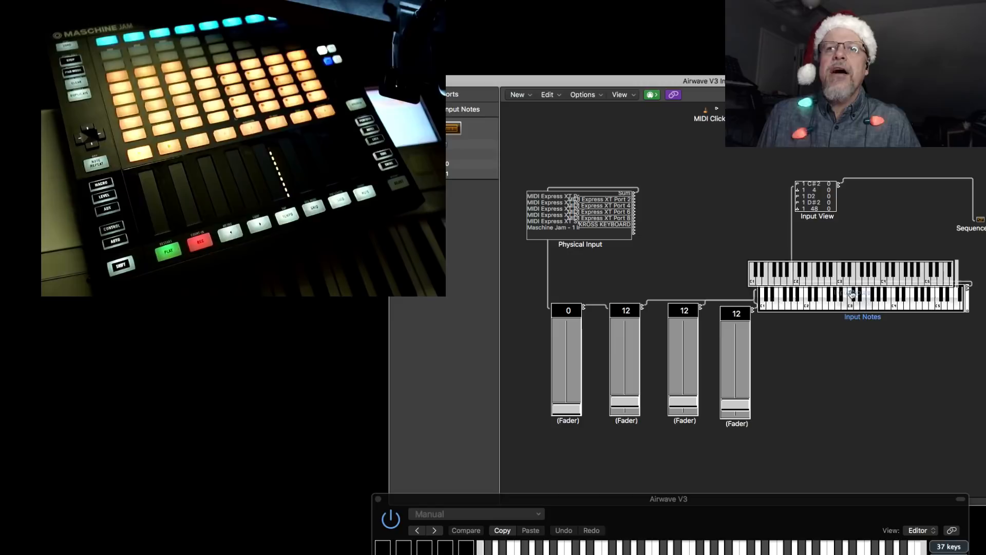
Step: Drag the Input Notes keyboard to the right, clear of the four faders
left_click_drag(862, 283, 933, 293)
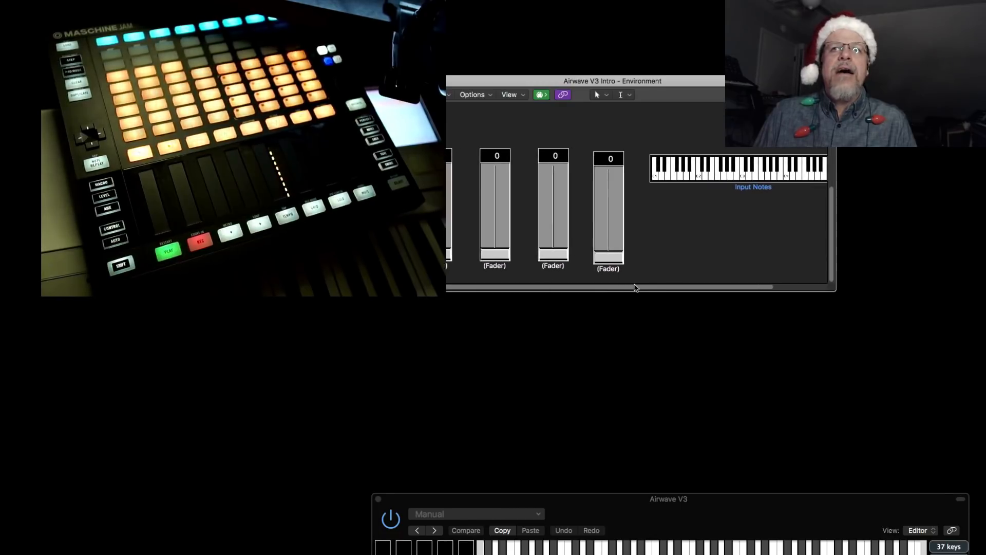
Step: Widen the Environment window to show all four faders beside Input Notes
left_click_drag(837, 288, 883, 291)
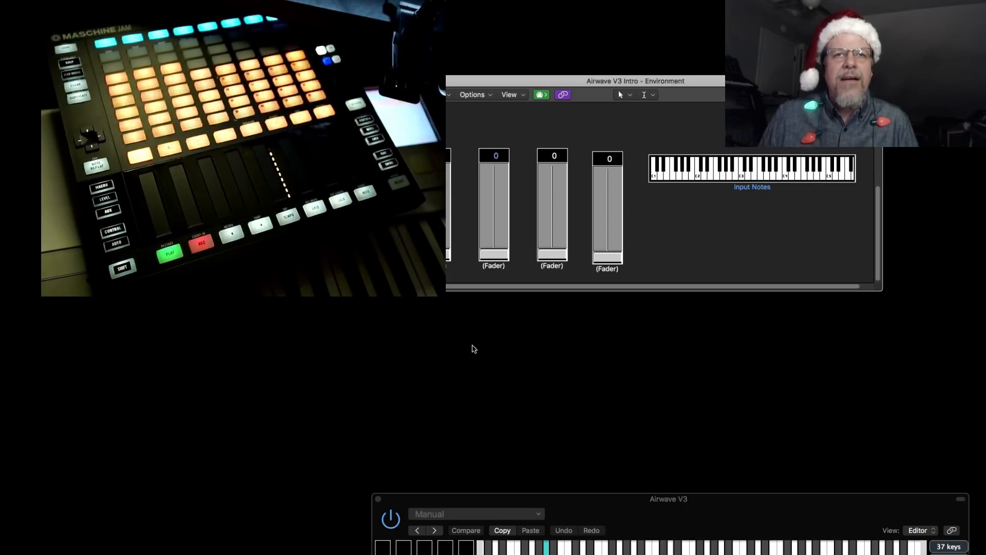
left_click_drag(495, 252, 495, 157)
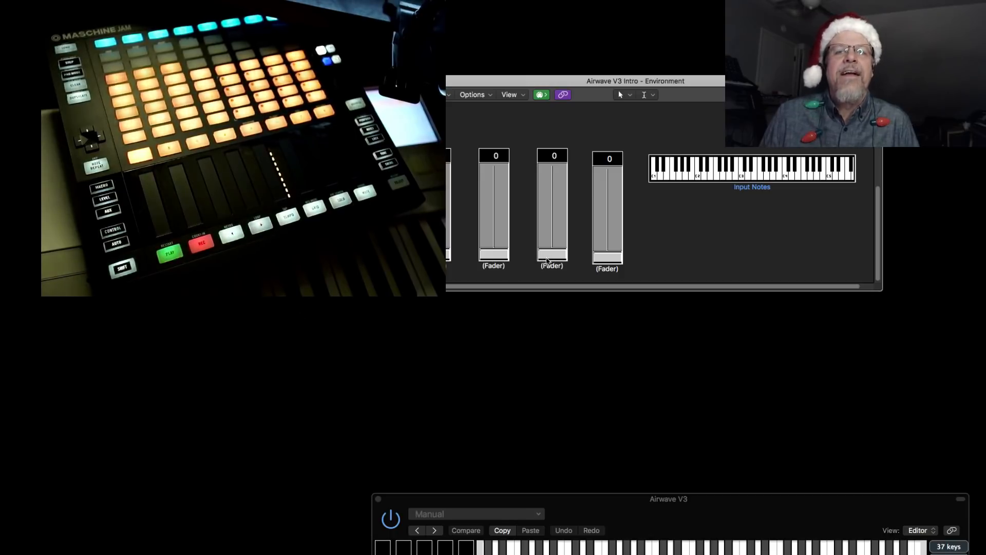
left_click_drag(552, 258, 552, 157)
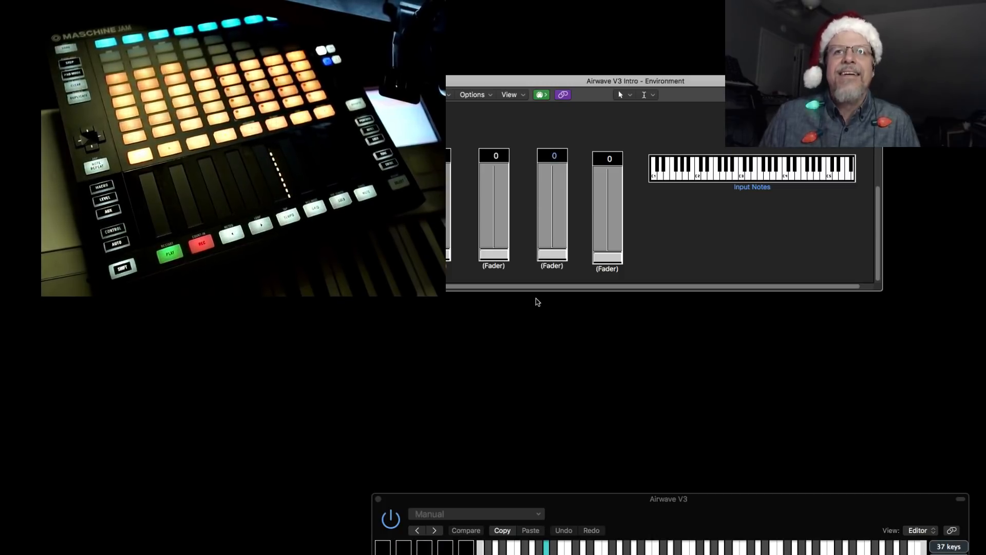
left_click_drag(552, 258, 552, 157)
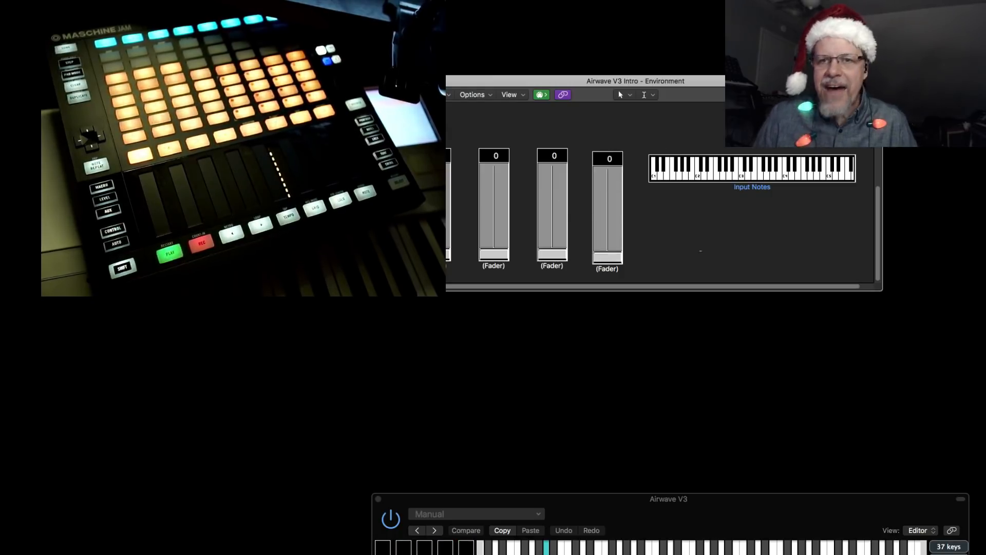
left_click_drag(608, 252, 607, 160)
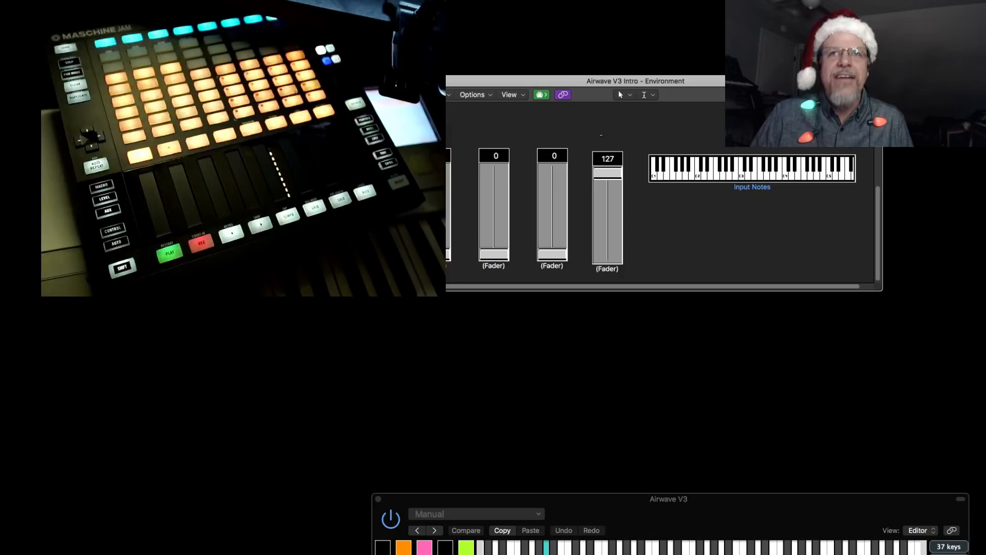
left_click_drag(607, 163, 607, 258)
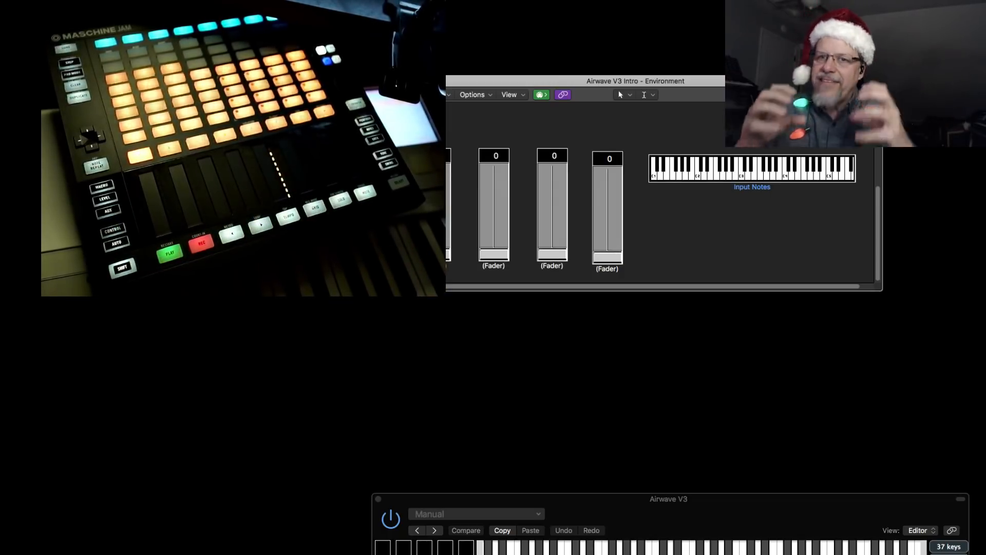
key("cmd+tab")
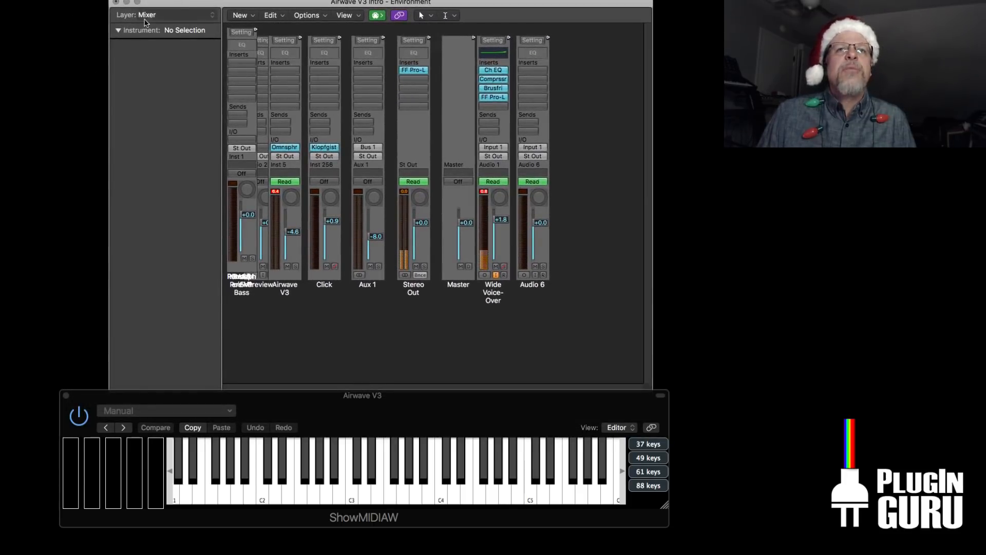
Step: Switch back to Click & Ports, nudge Physical Input, and list the new fader types
left_click(135, 14)
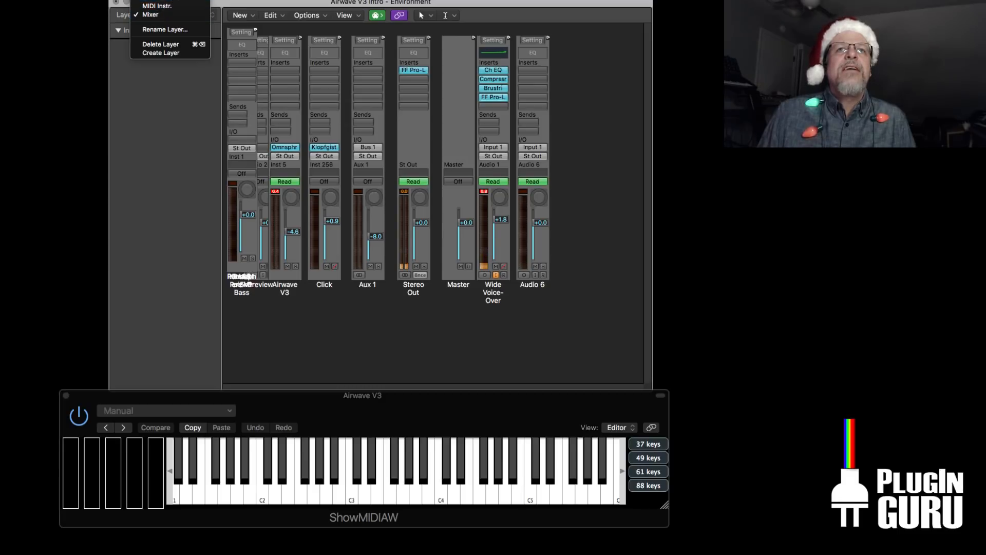
left_click(157, 6)
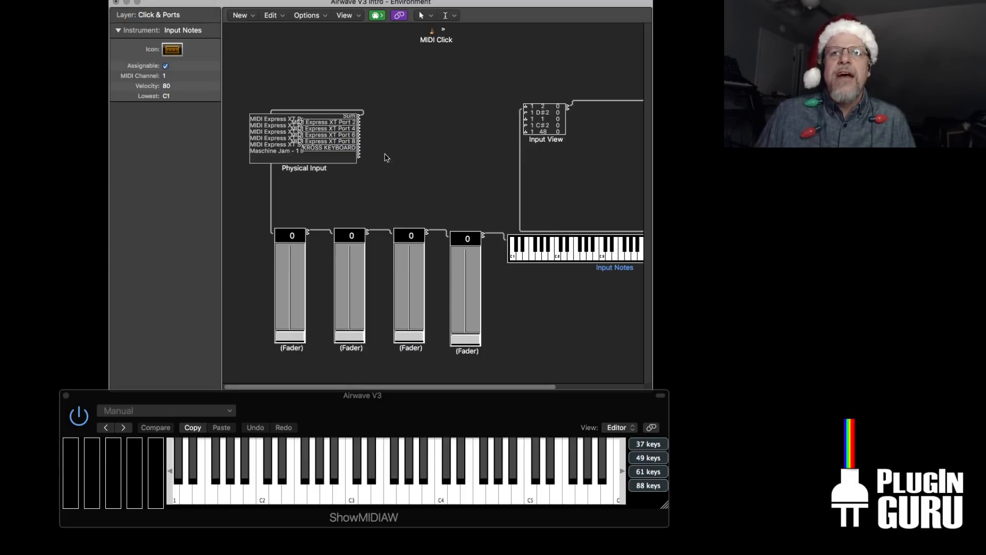
left_click(303, 167)
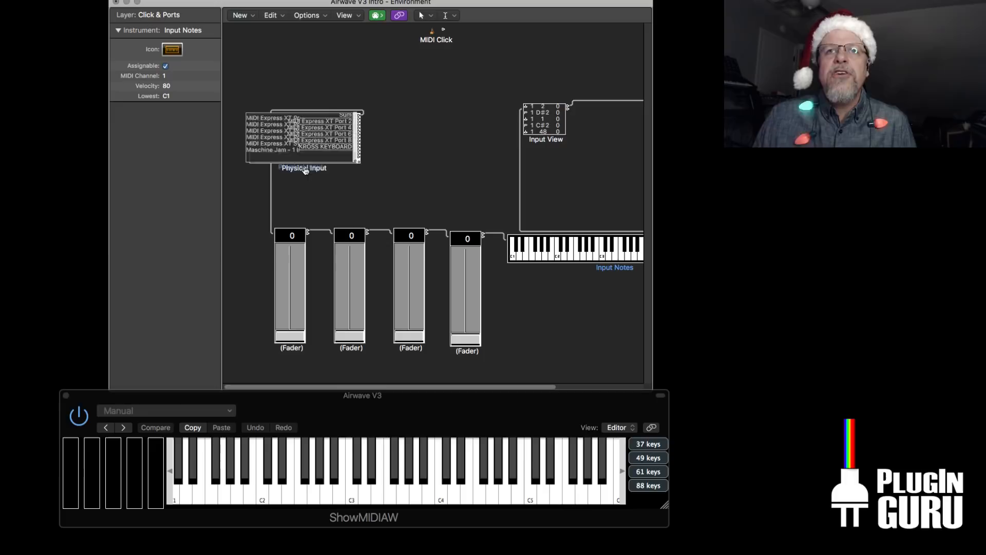
left_click(303, 167)
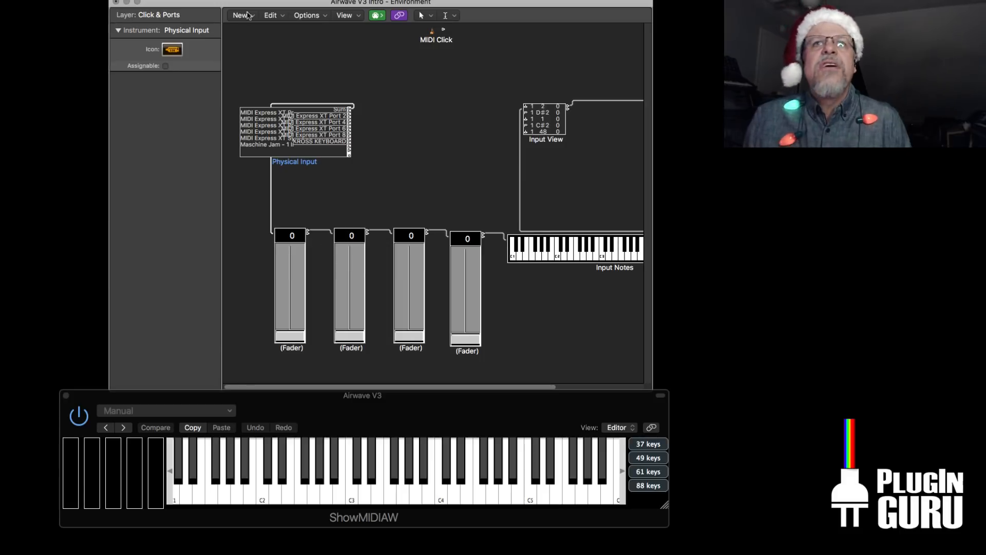
left_click(240, 15)
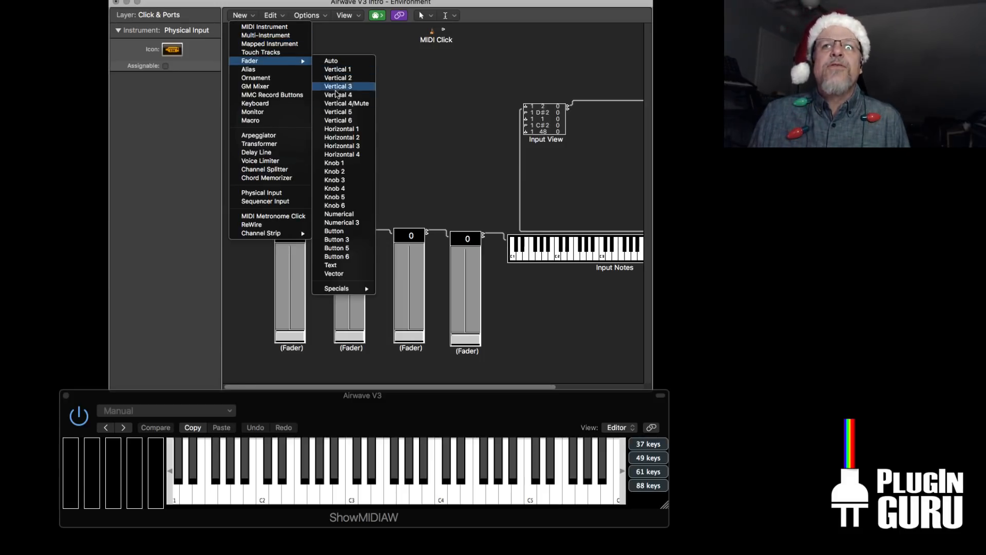